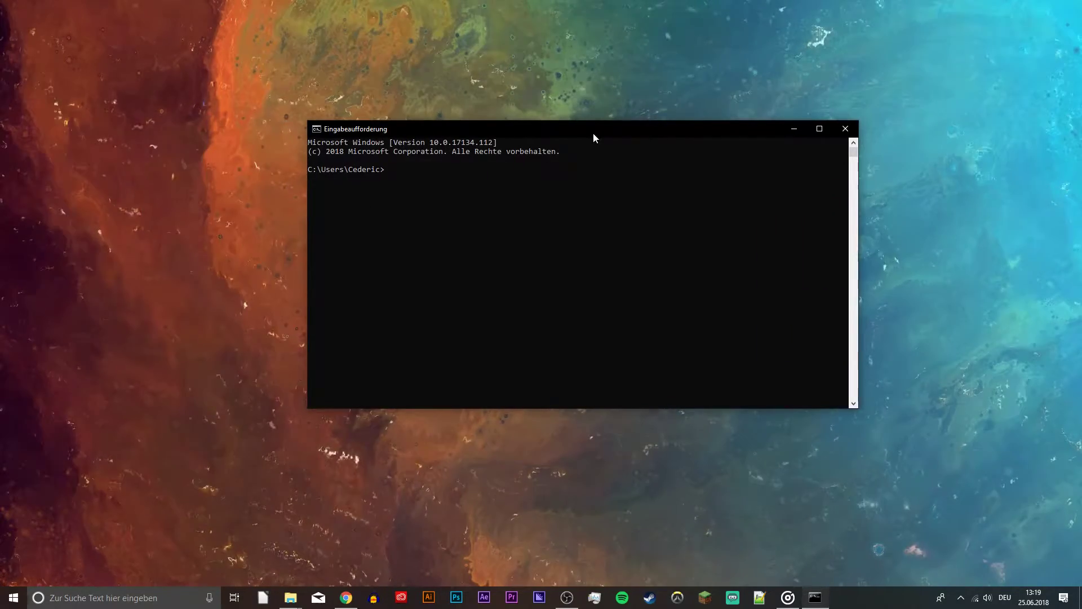
Step: Ping google.com and get four replies with no packet loss, then begin the ipconfig command
text(ping)
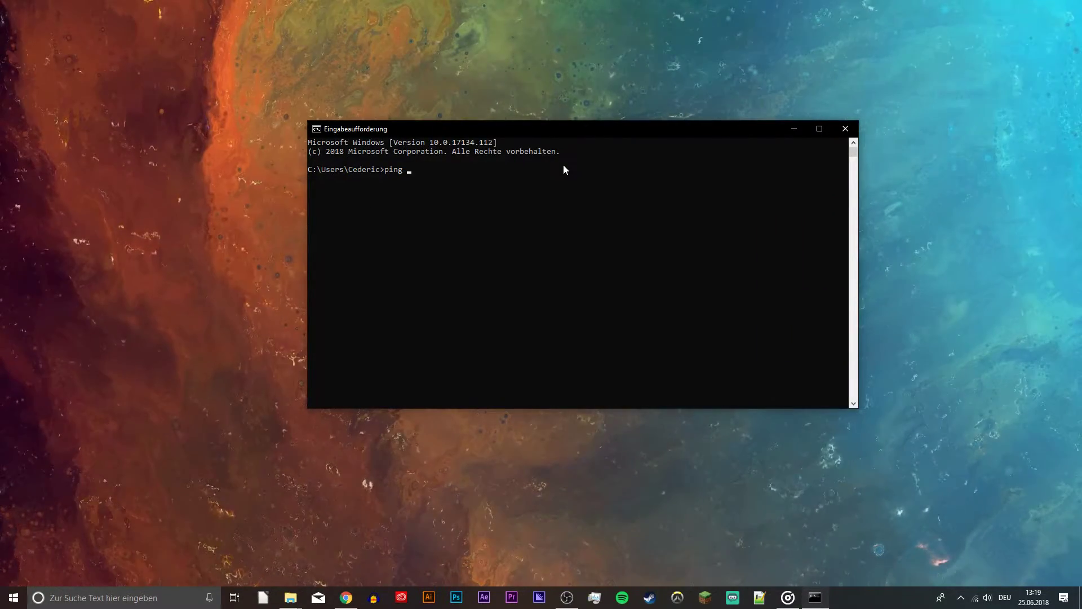
text(google.com)
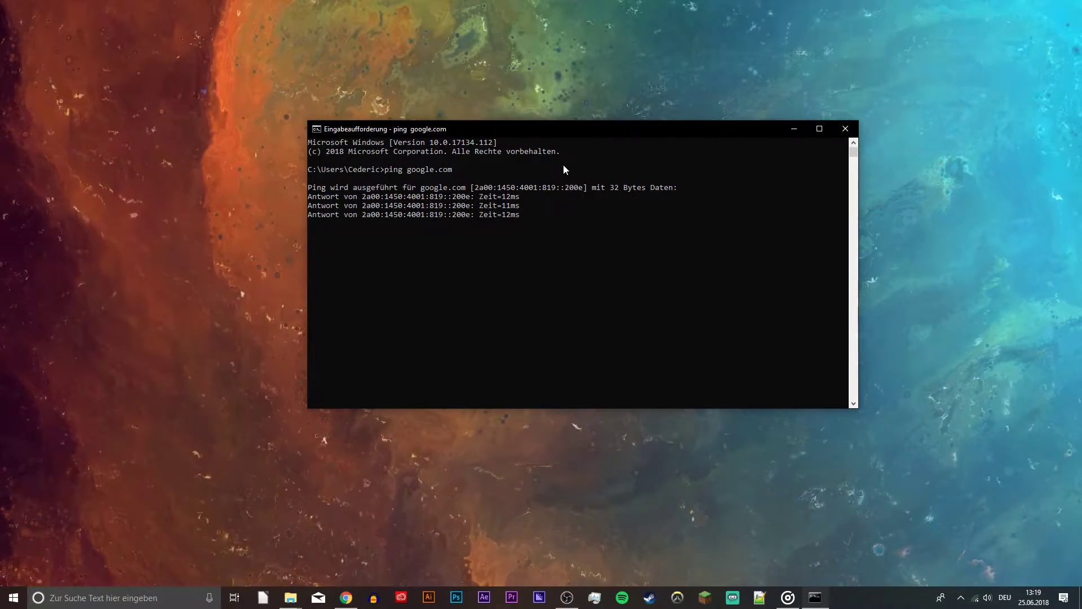
text(ip)
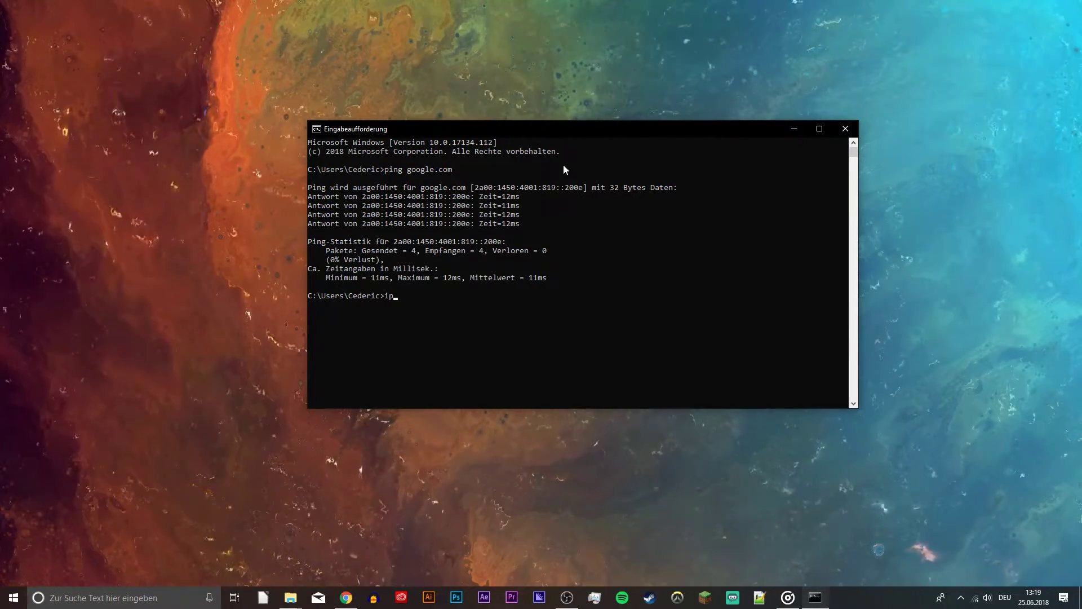
Step: Flush the DNS resolver cache with ipconfig /flushdns and close Command Prompt
text(config /flushdns)
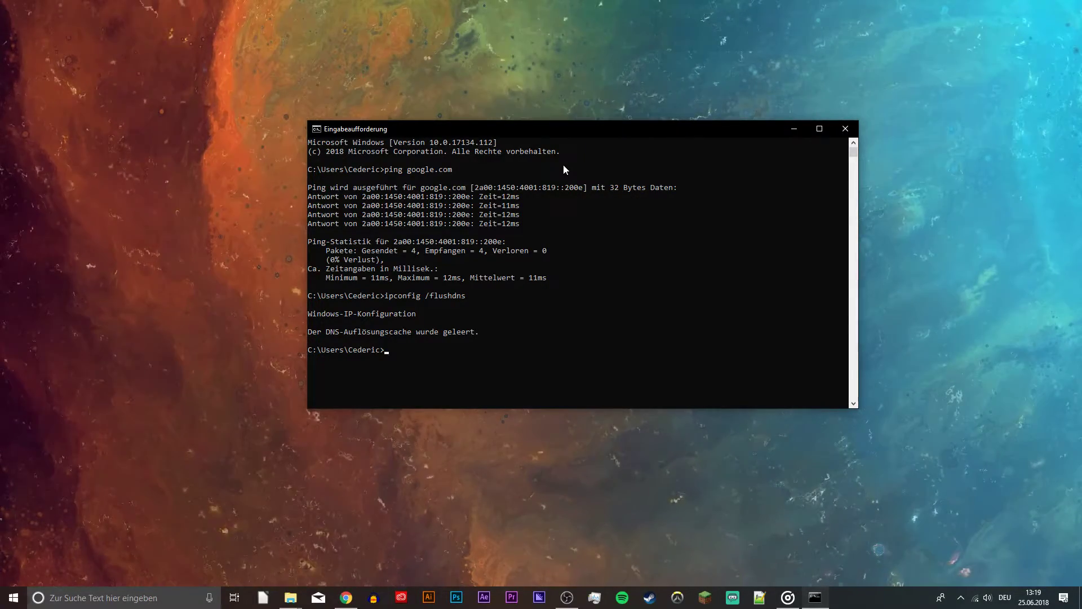
click(844, 128)
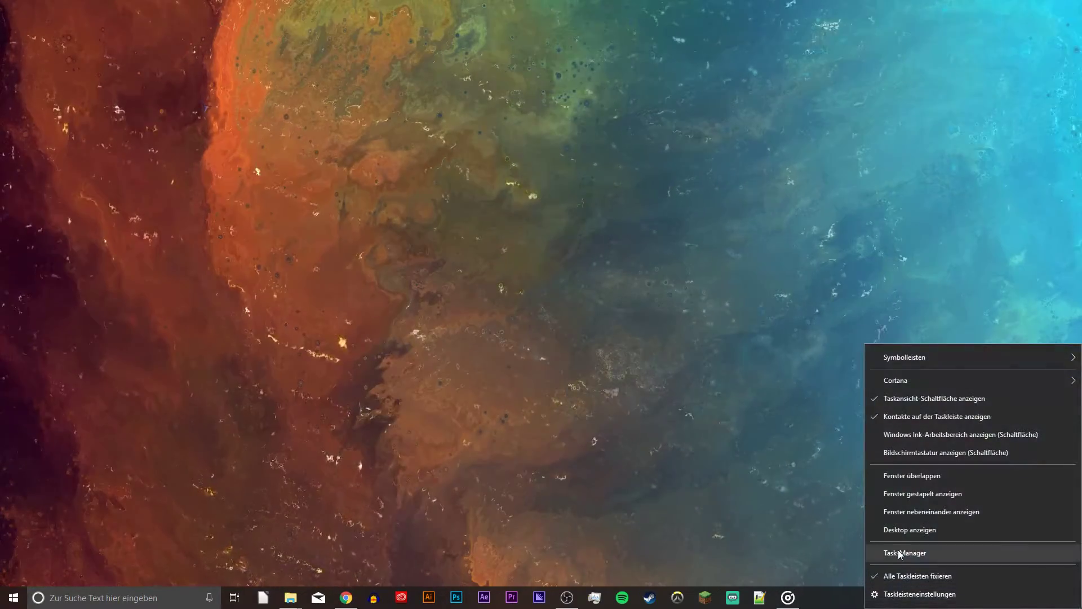
Step: Launch Task Manager from the taskbar and view the Leistung (Performance) overview
click(905, 552)
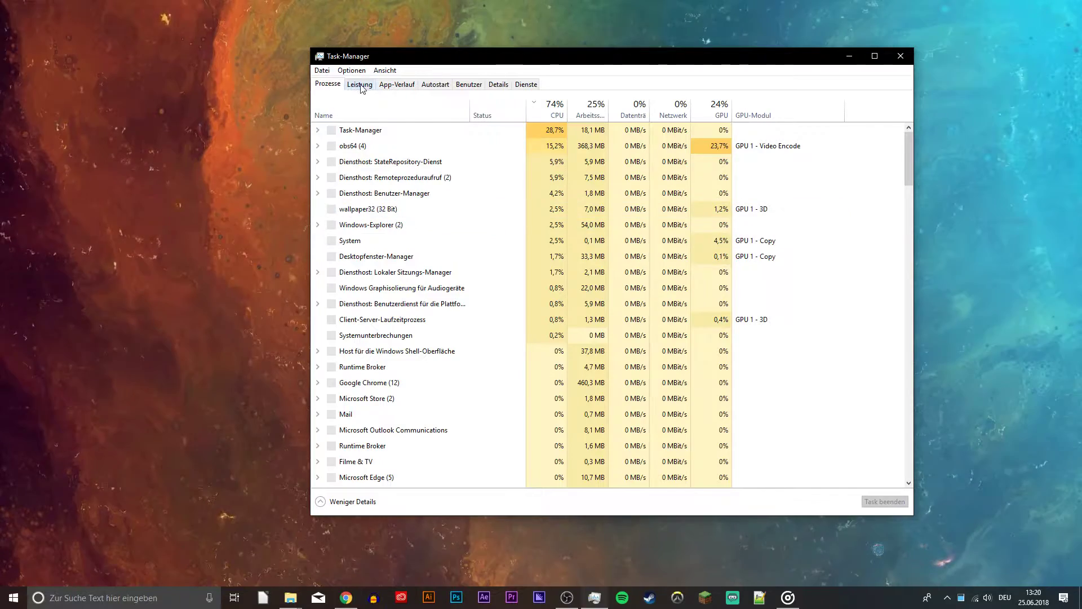
click(359, 83)
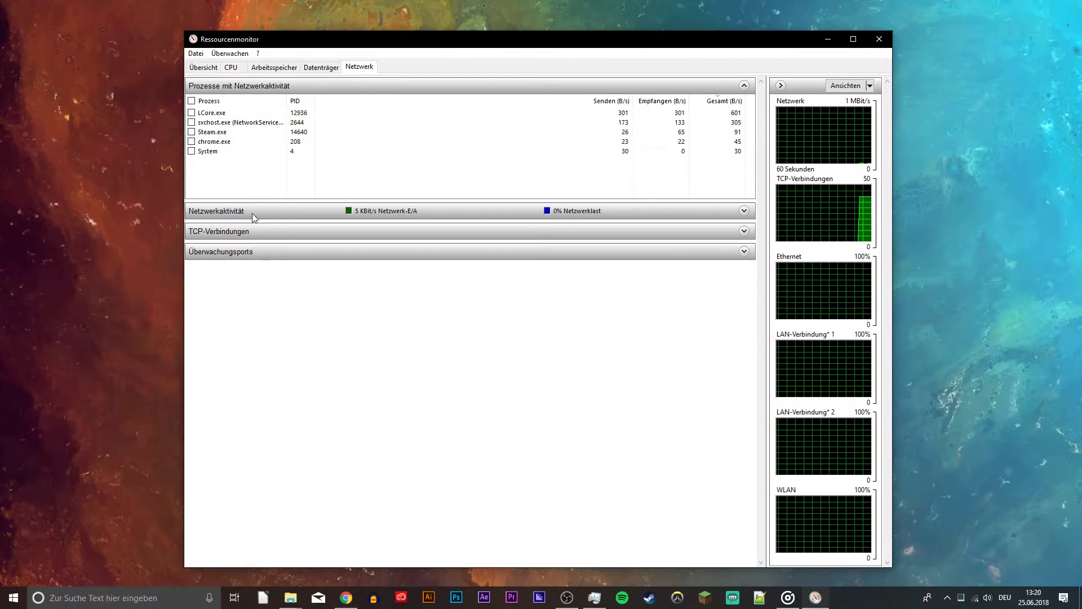
Step: End the network-active chrome.exe process from Resource Monitor's Netzwerk list
click(214, 113)
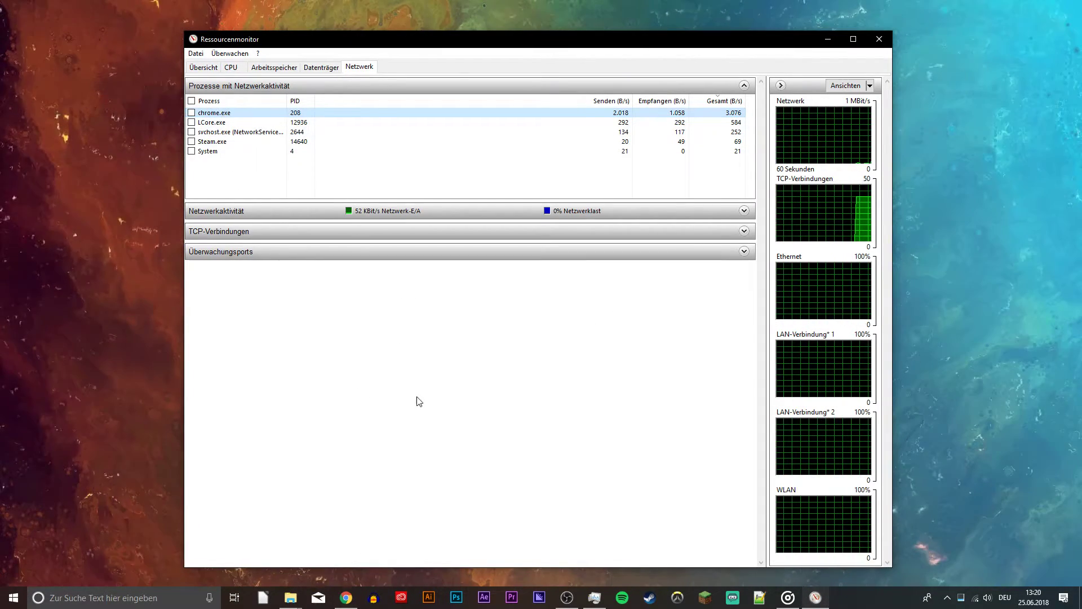
right_click(211, 122)
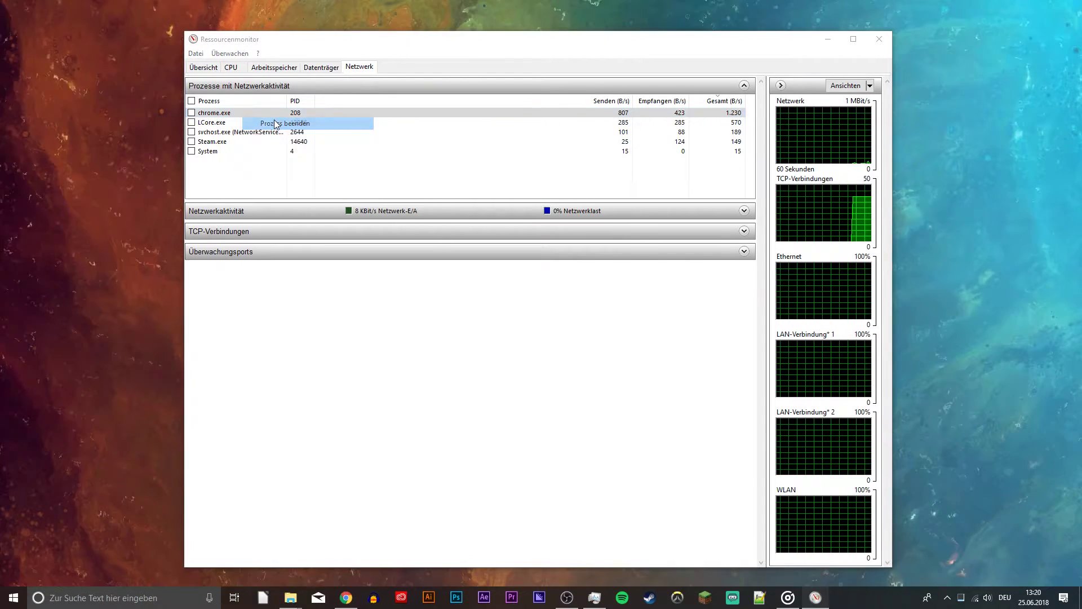
click(214, 113)
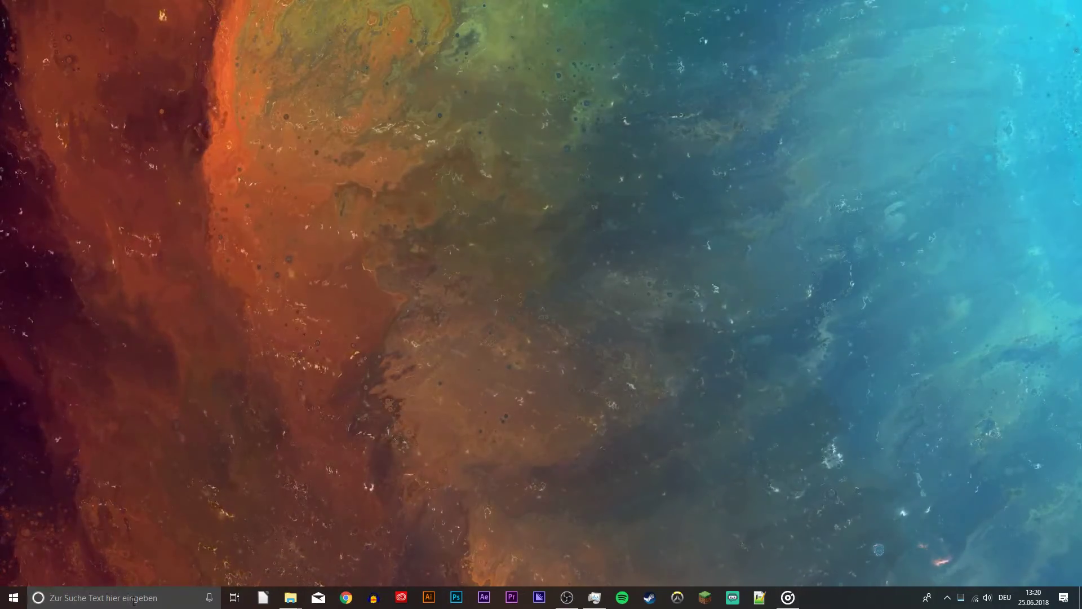
Step: Confirm in Netzwerk und Internet settings that WLAN is connected to Andalouse, then close Settings
click(815, 598)
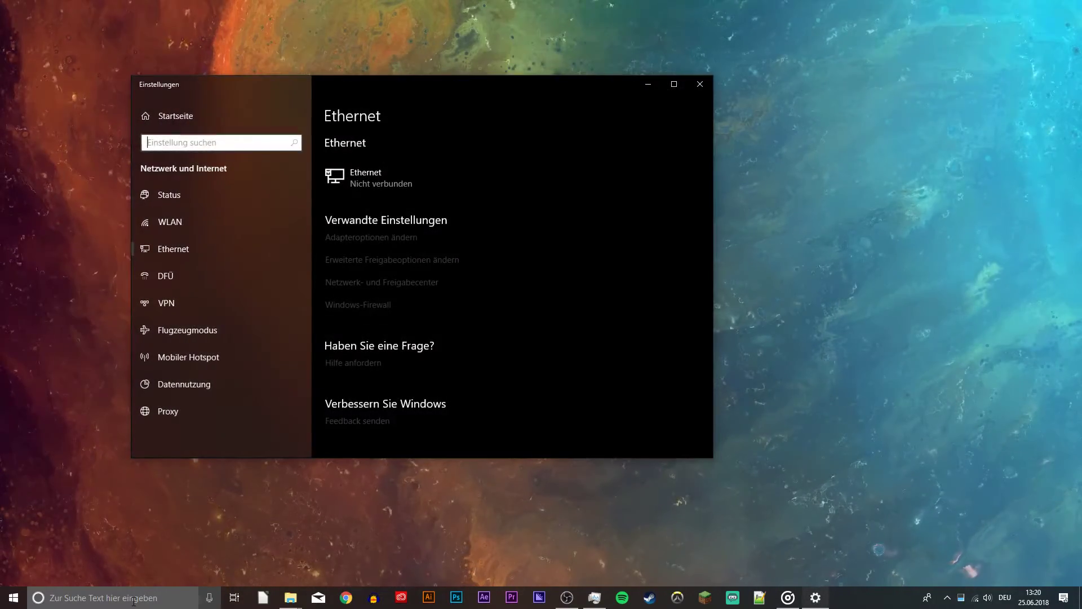
mouse_move(201, 216)
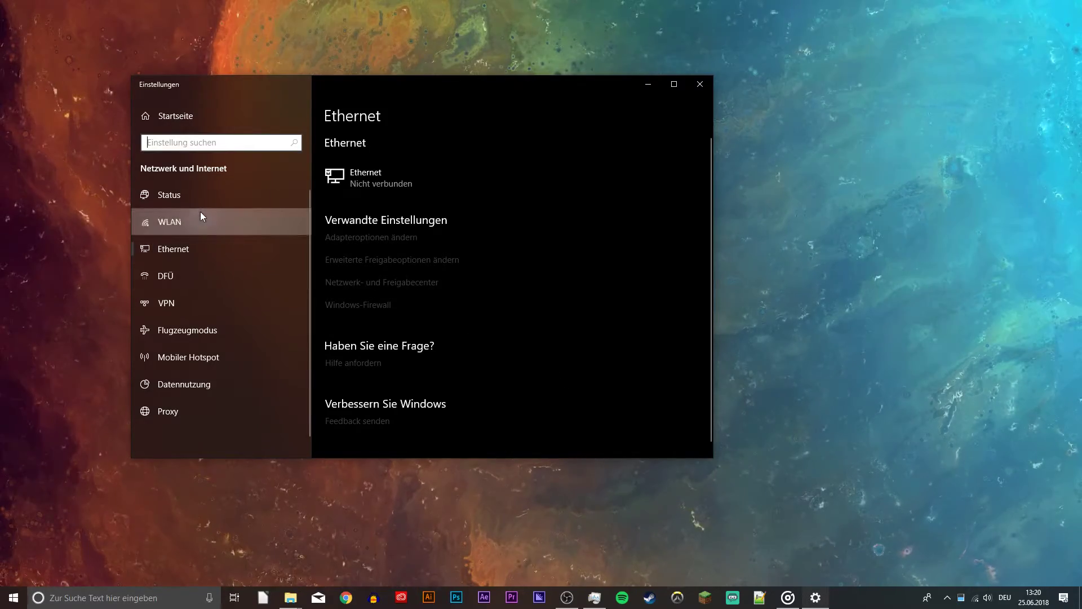
click(169, 222)
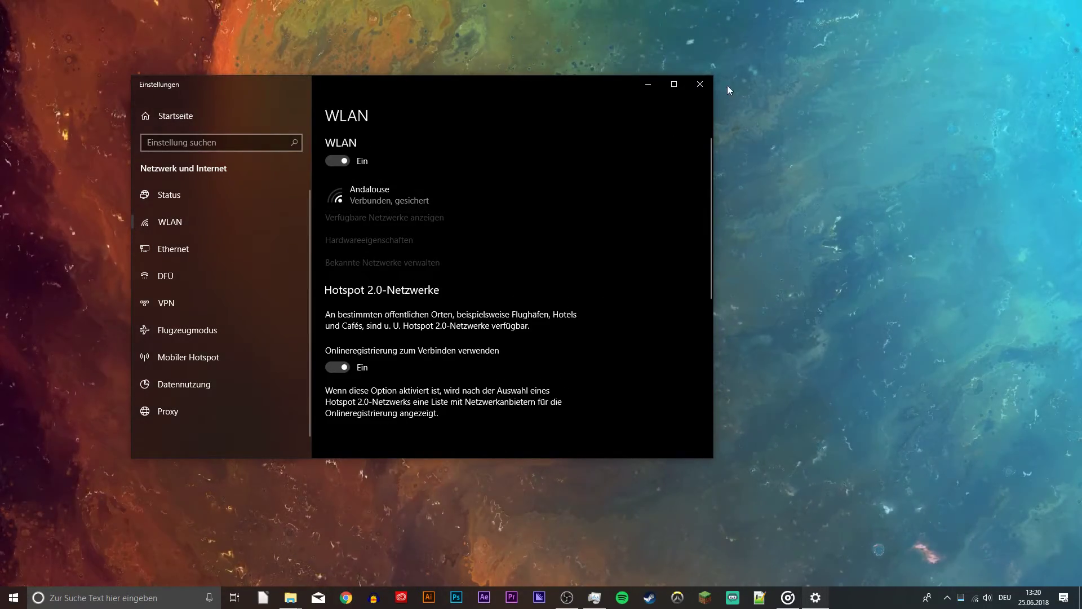
click(699, 84)
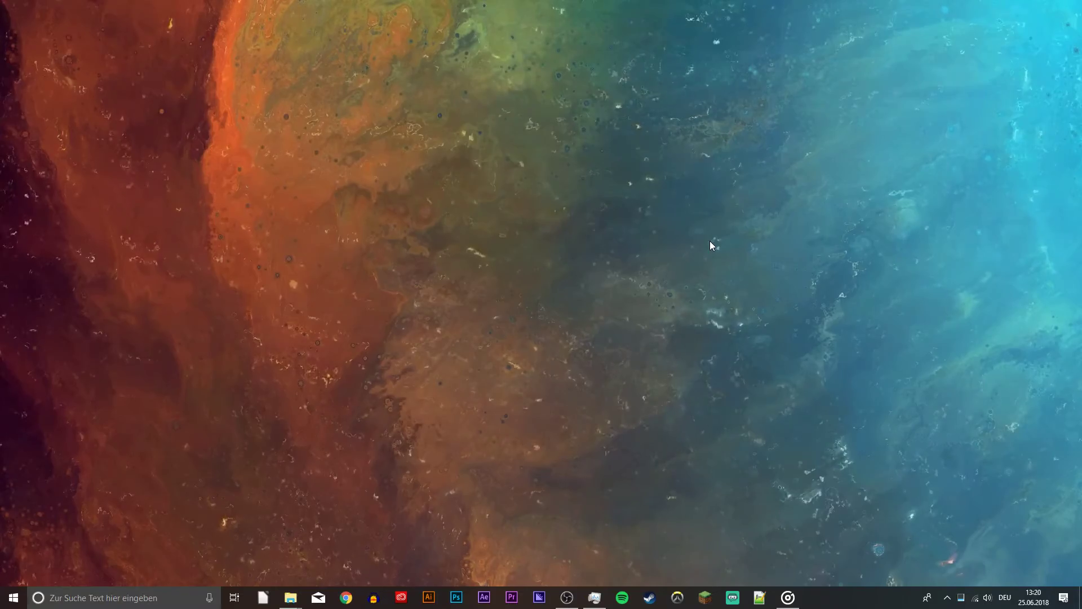